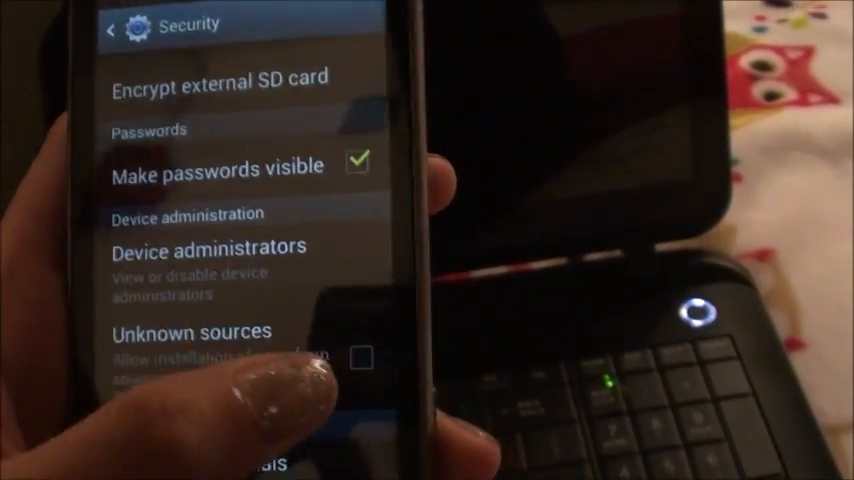
Enable the Unknown sources option in the phone's Security settings
{"action": "left_click", "coordinate": [362, 358]}
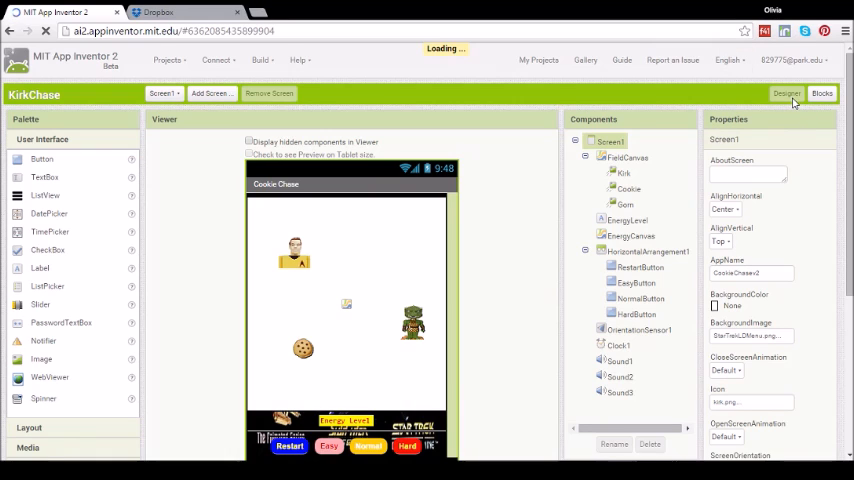
{"action": "mouse_move", "coordinate": [176, 66]}
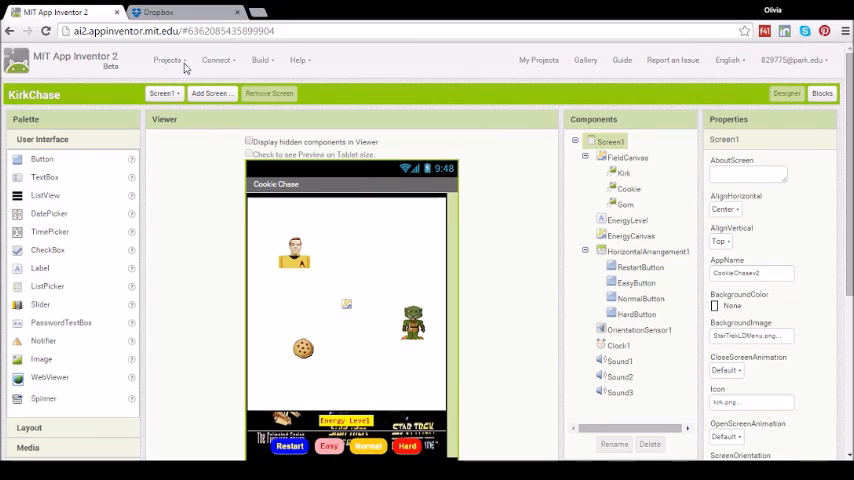
Go from the KirkChase project to the My Projects list via Projects > My projects
{"action": "left_click", "coordinate": [170, 60]}
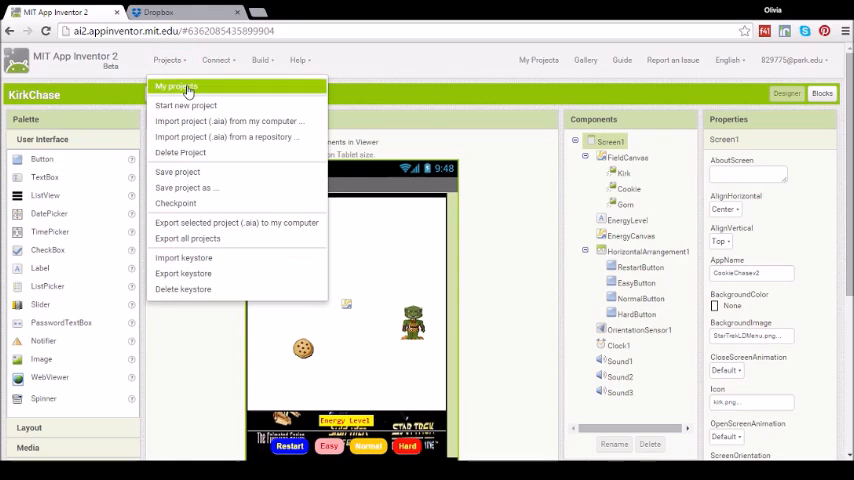
{"action": "left_click", "coordinate": [188, 88]}
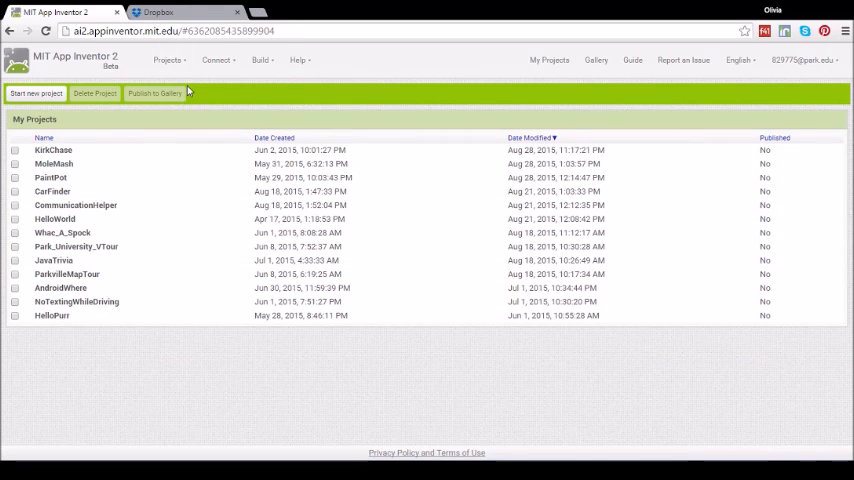
{"action": "mouse_move", "coordinate": [62, 176]}
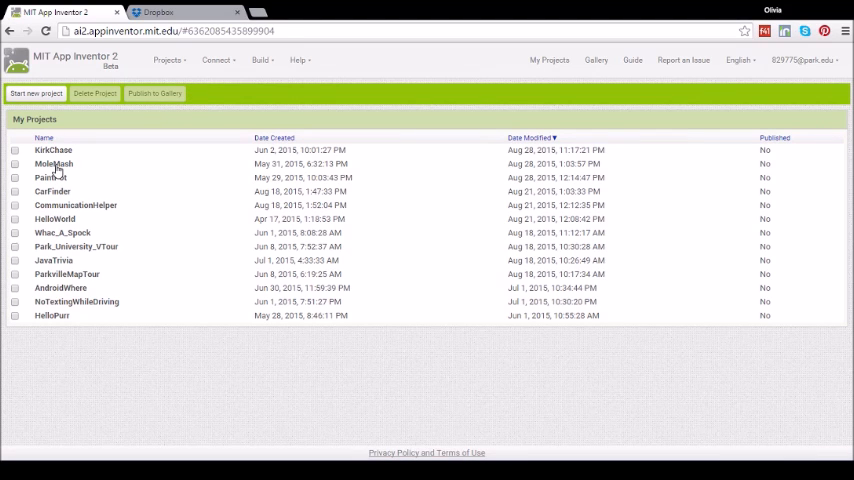
{"action": "mouse_move", "coordinate": [70, 184]}
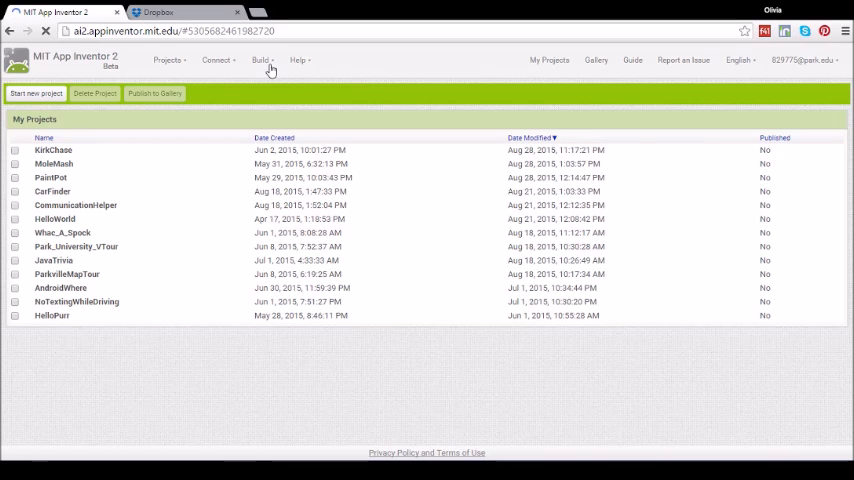
{"action": "mouse_move", "coordinate": [396, 308]}
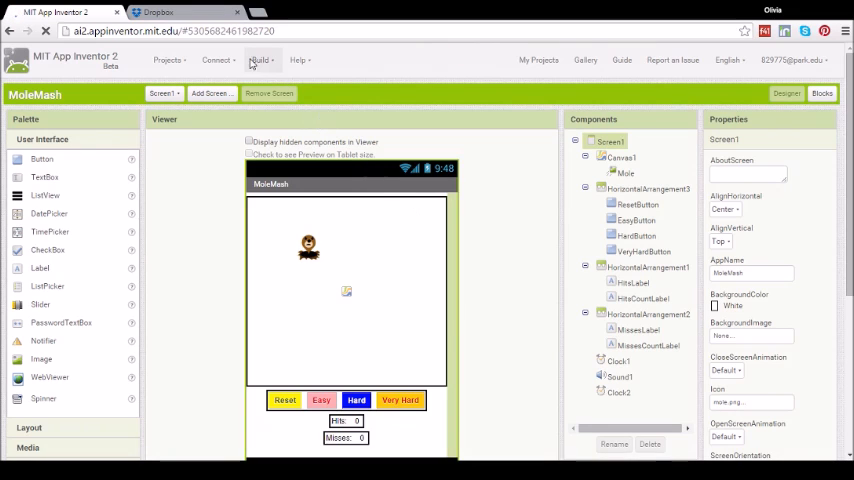
Show the Build menu's packaging options for the MoleMash project
{"action": "left_click", "coordinate": [258, 56]}
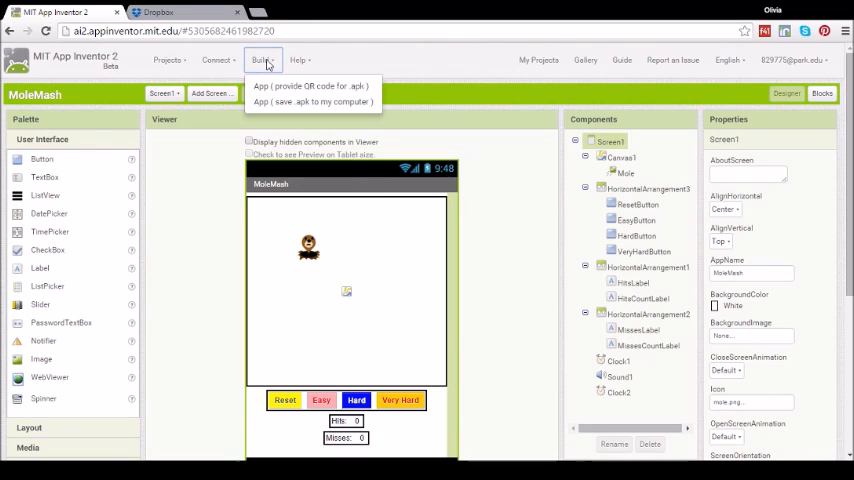
{"action": "mouse_move", "coordinate": [300, 84]}
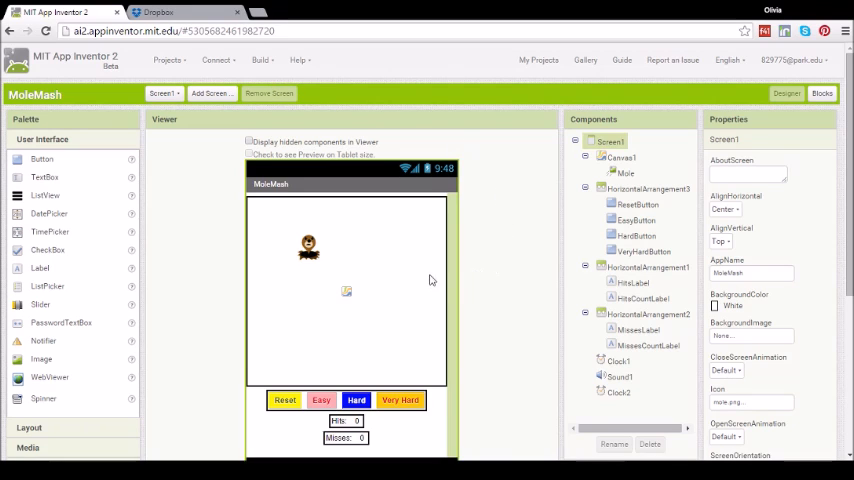
{"action": "mouse_move", "coordinate": [538, 236]}
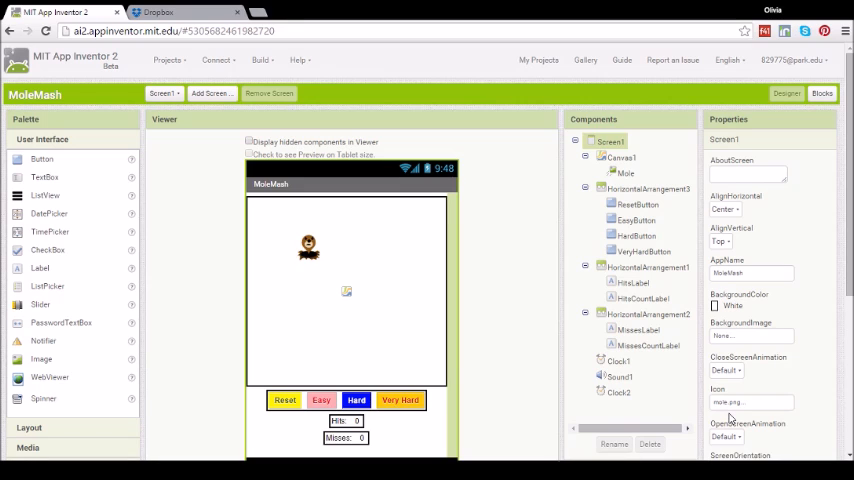
{"action": "mouse_move", "coordinate": [424, 128]}
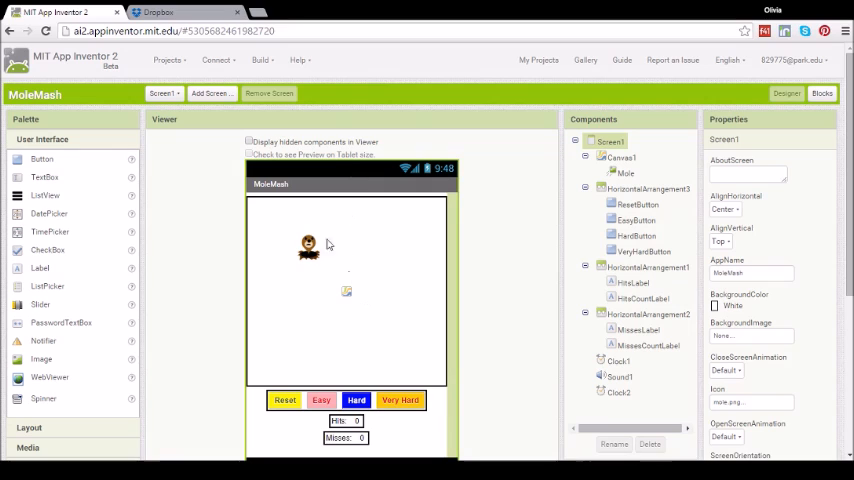
Build MoleMash as an .apk saved to the computer and let packaging run
{"action": "left_click", "coordinate": [264, 60]}
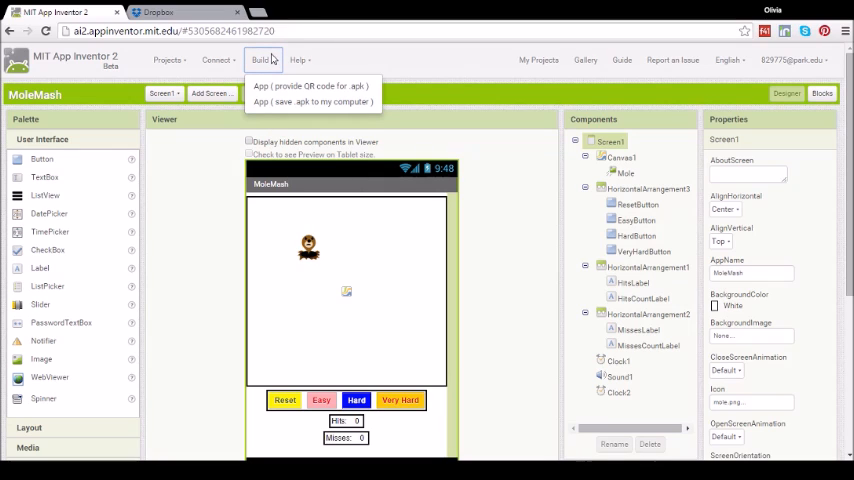
{"action": "mouse_move", "coordinate": [316, 100]}
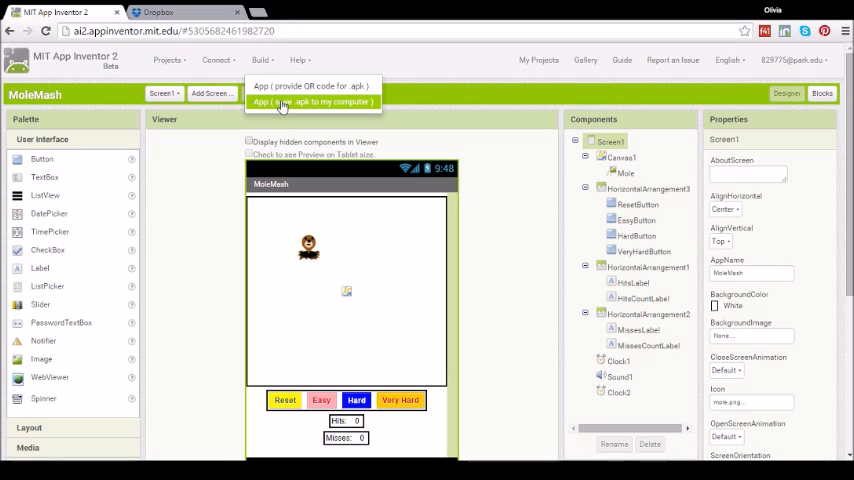
{"action": "left_click", "coordinate": [312, 100]}
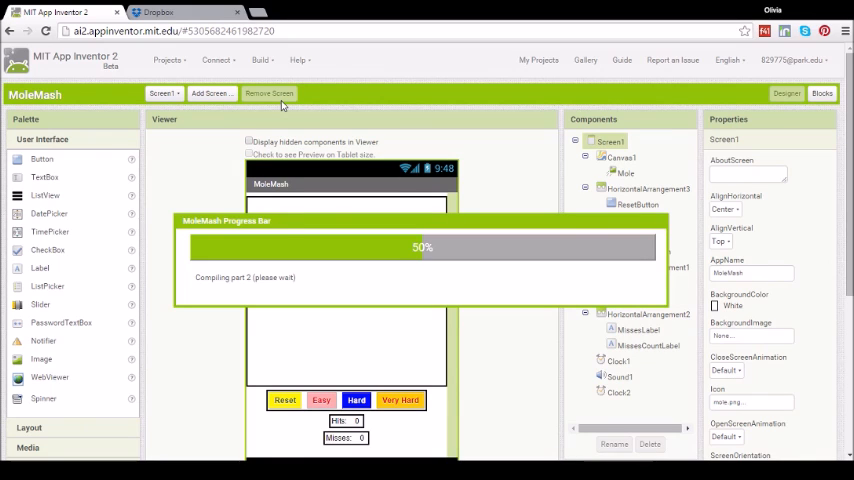
Check the Dropbox homepage tab, then return to the App Inventor tab
{"action": "left_click", "coordinate": [172, 10]}
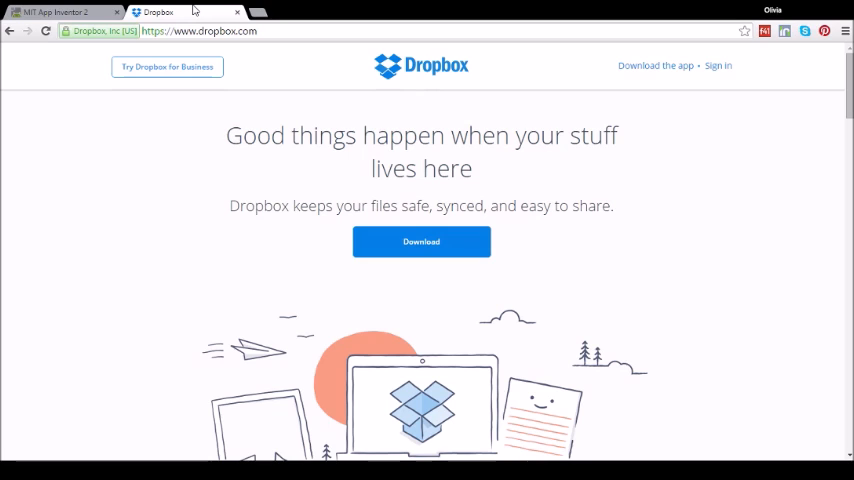
{"action": "left_click", "coordinate": [60, 12]}
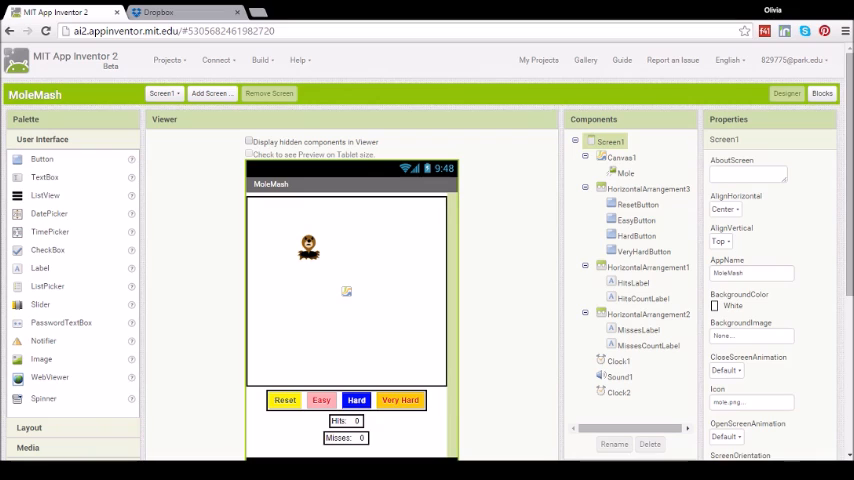
{"action": "mouse_move", "coordinate": [144, 264]}
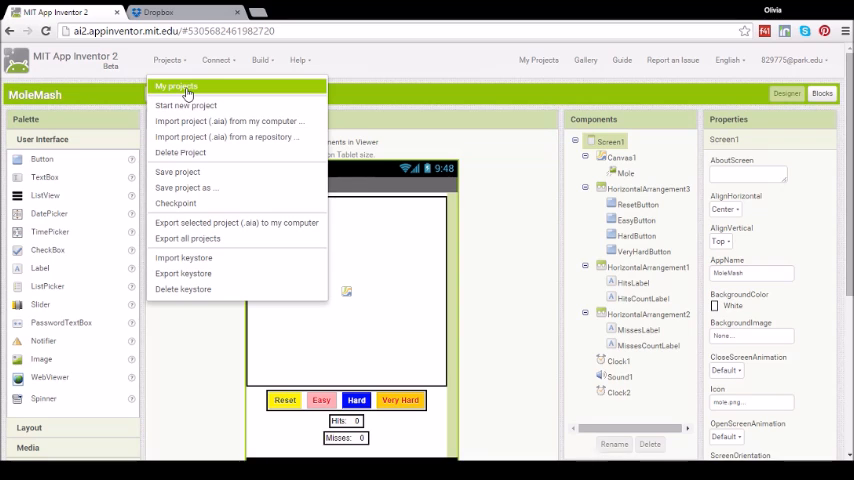
Return from the MoleMash designer to the My Projects list
{"action": "left_click", "coordinate": [184, 80]}
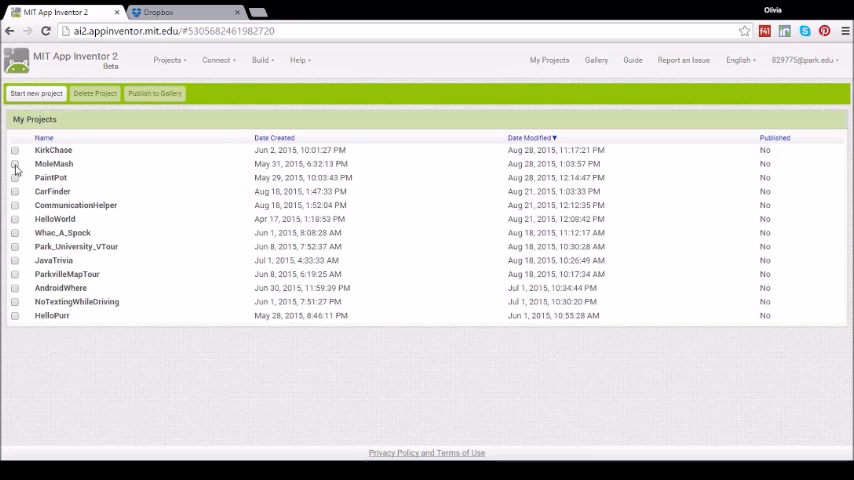
Export the selected MoleMash project as an .aia file to the computer
{"action": "left_click", "coordinate": [20, 164]}
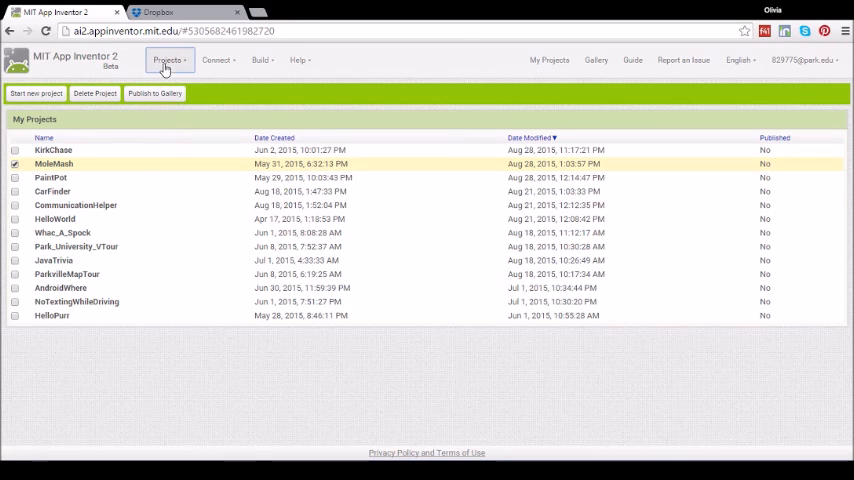
{"action": "left_click", "coordinate": [176, 64]}
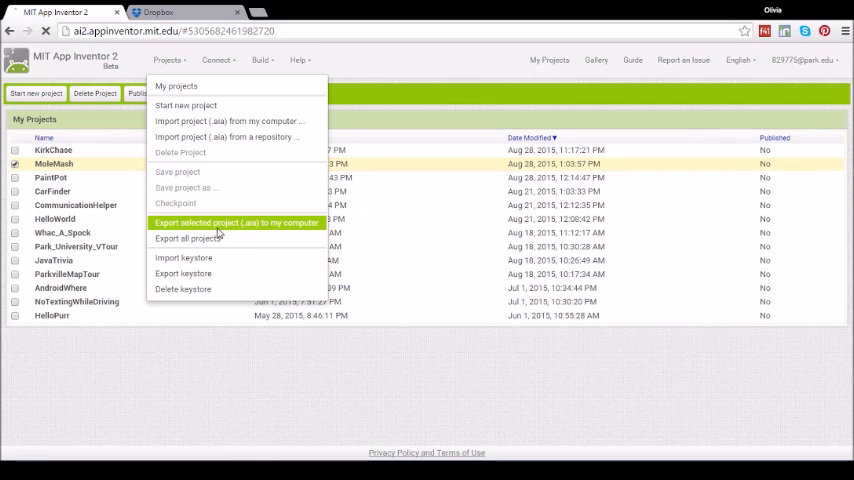
{"action": "left_click", "coordinate": [236, 222]}
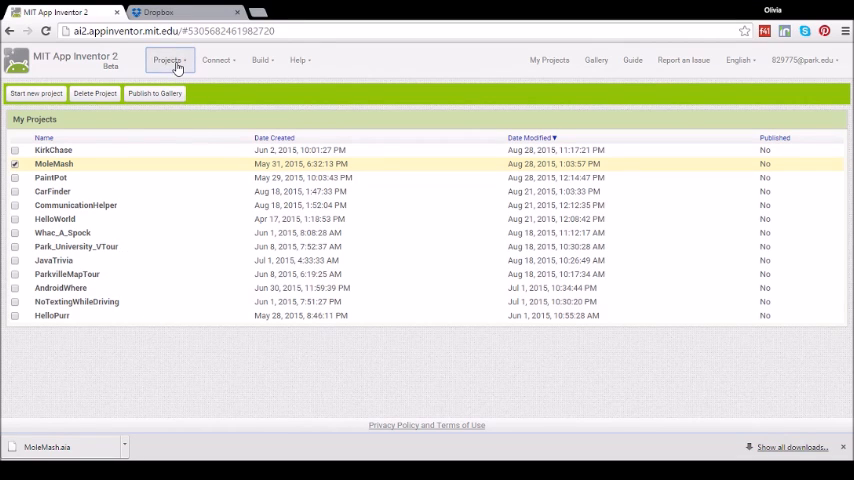
{"action": "left_click", "coordinate": [178, 62]}
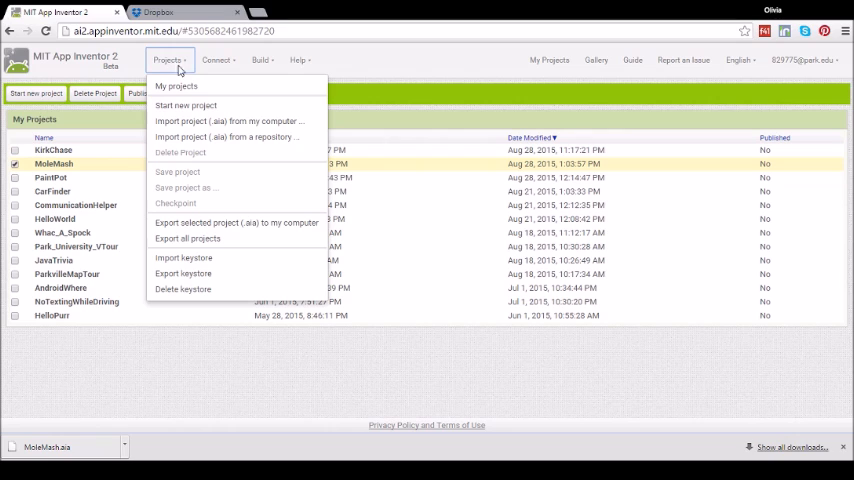
{"action": "mouse_move", "coordinate": [230, 120]}
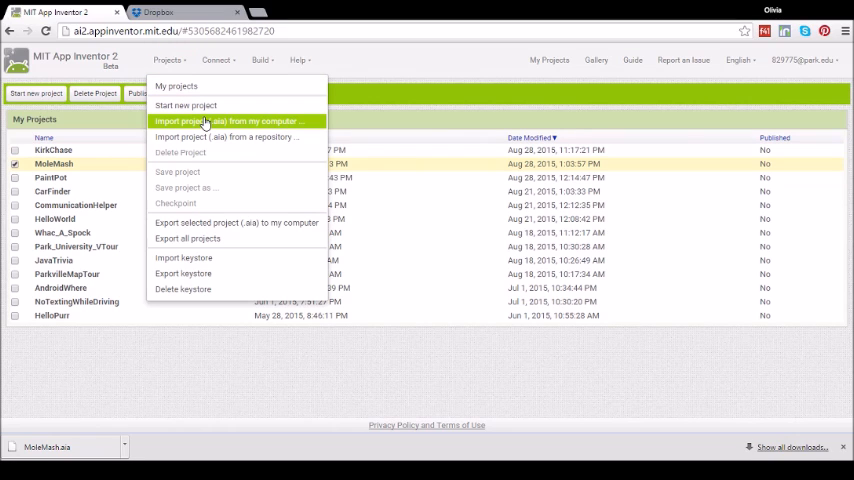
{"action": "left_click", "coordinate": [230, 120]}
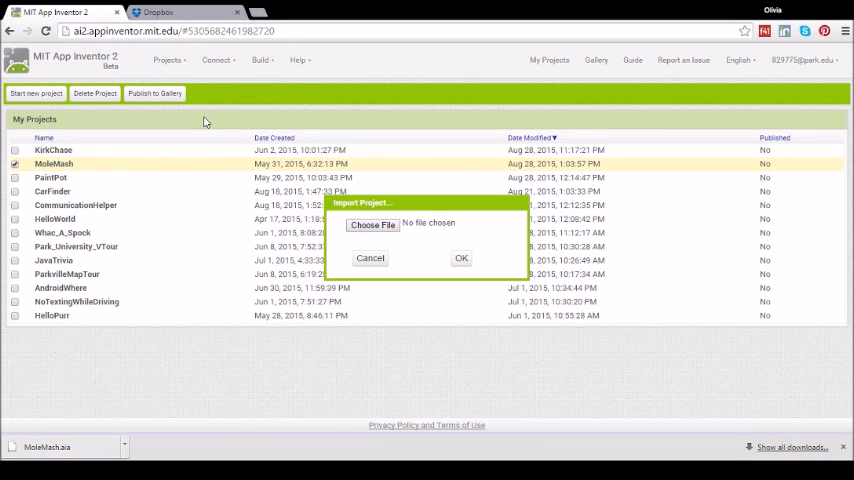
{"action": "mouse_move", "coordinate": [424, 188]}
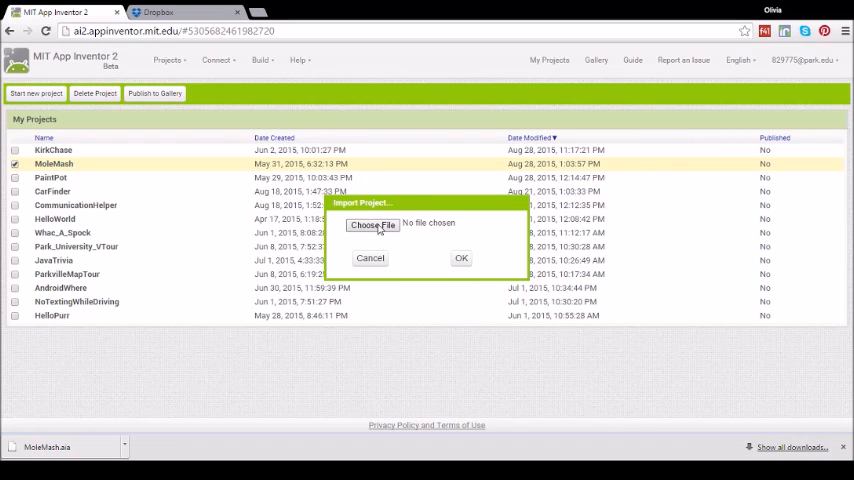
{"action": "mouse_move", "coordinate": [422, 200]}
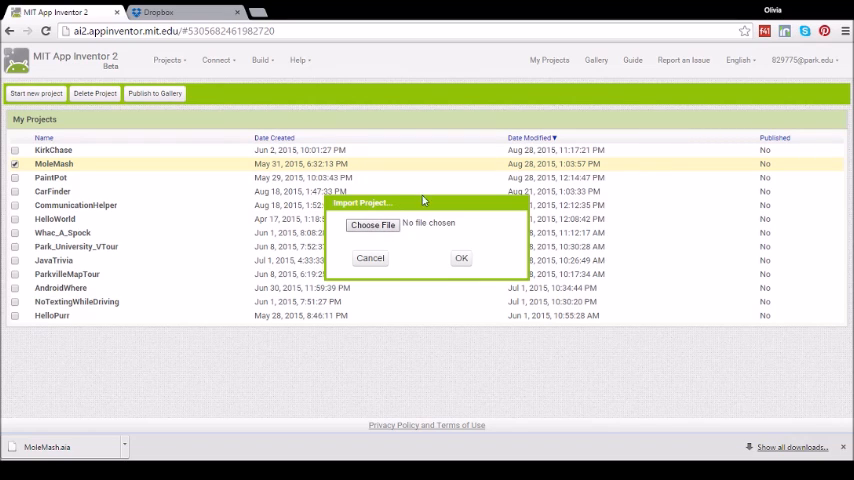
{"action": "mouse_move", "coordinate": [526, 278]}
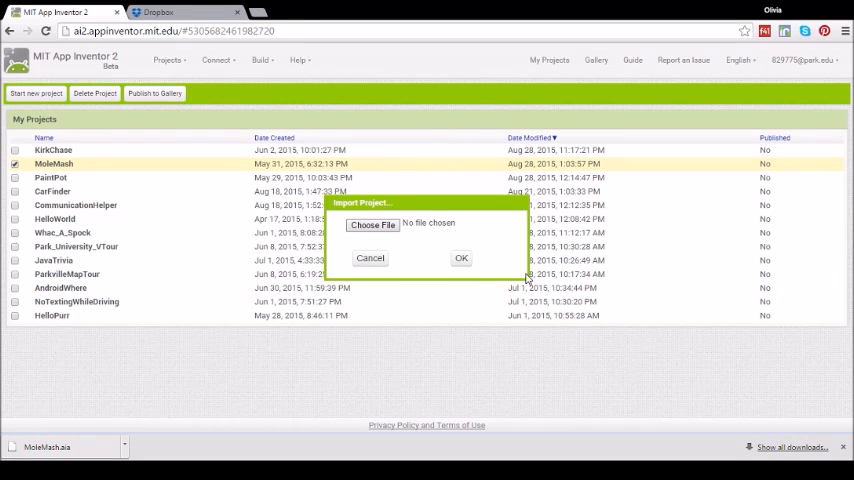
{"action": "mouse_move", "coordinate": [590, 200]}
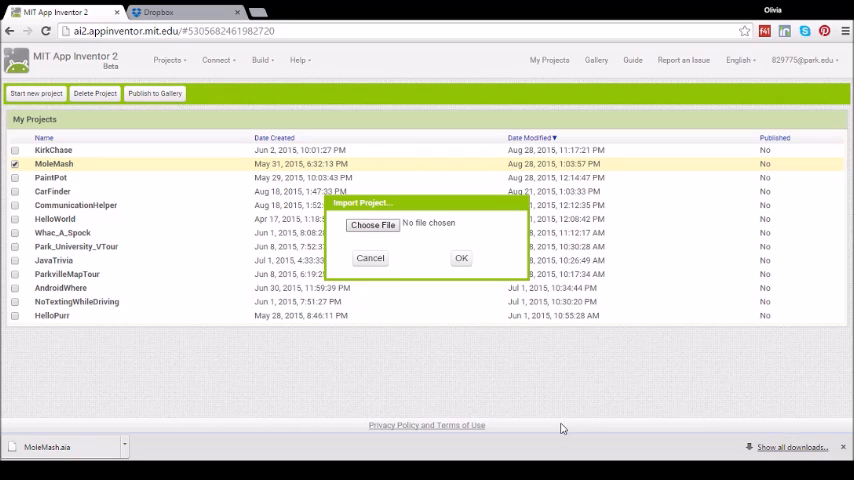
{"action": "mouse_move", "coordinate": [408, 288]}
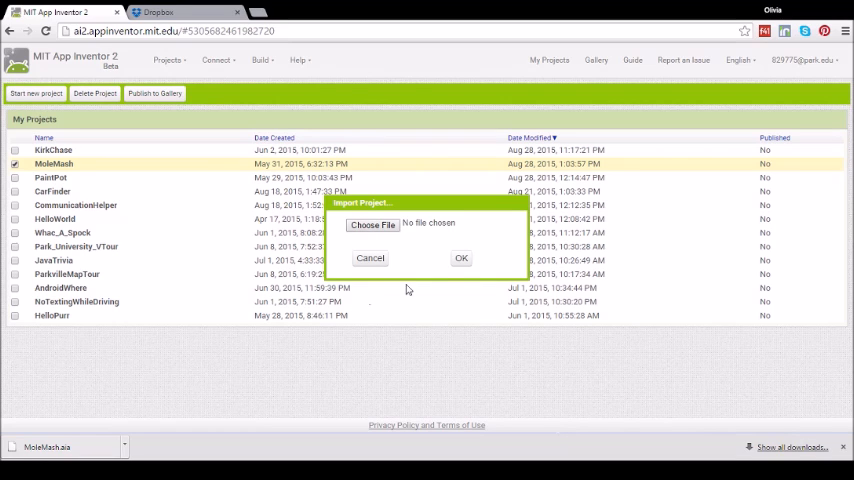
{"action": "left_click", "coordinate": [370, 258]}
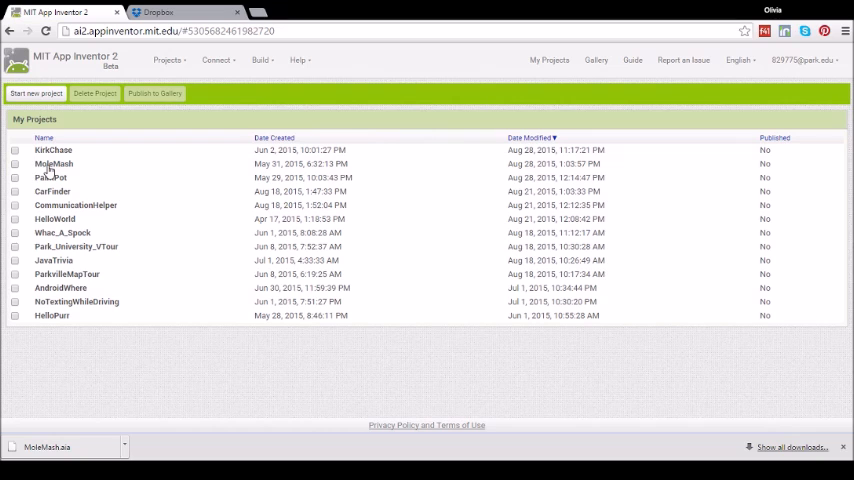
{"action": "mouse_move", "coordinate": [458, 220]}
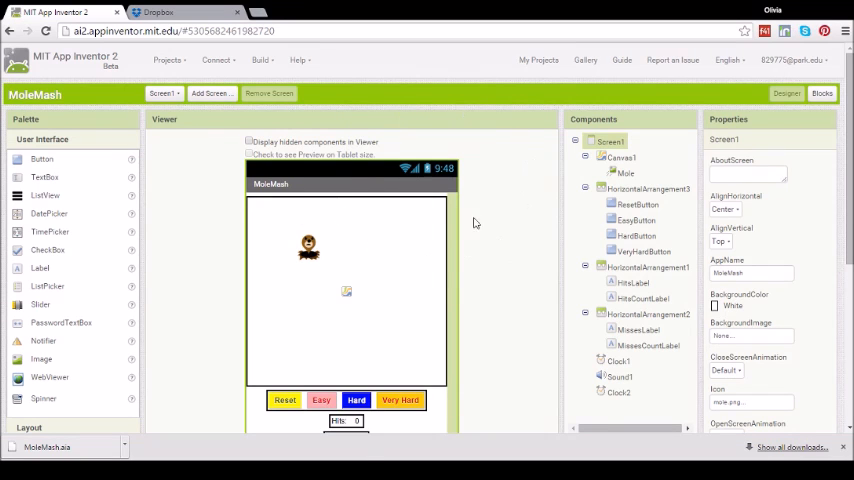
{"action": "mouse_move", "coordinate": [504, 168]}
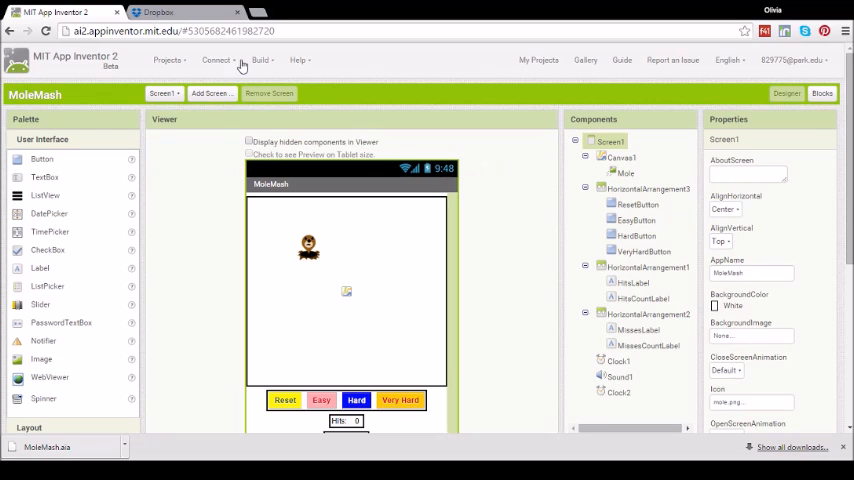
View MoleMash's Build packaging options and dismiss them without building
{"action": "left_click", "coordinate": [260, 56]}
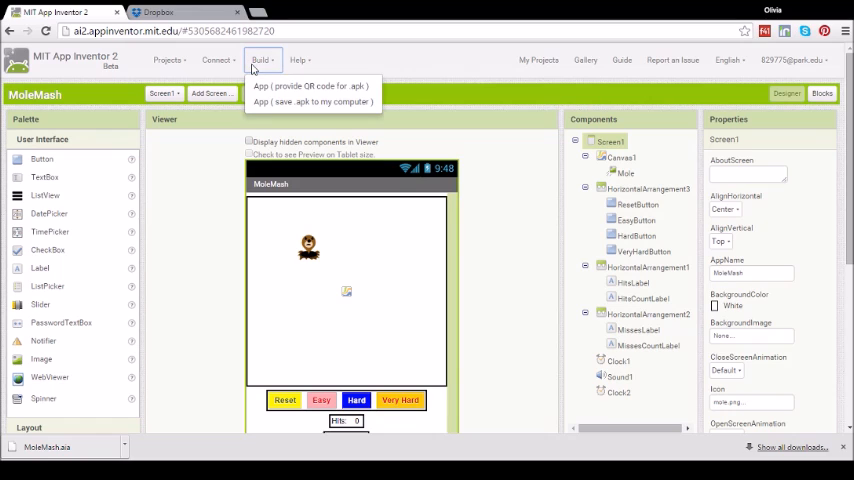
{"action": "mouse_move", "coordinate": [284, 88]}
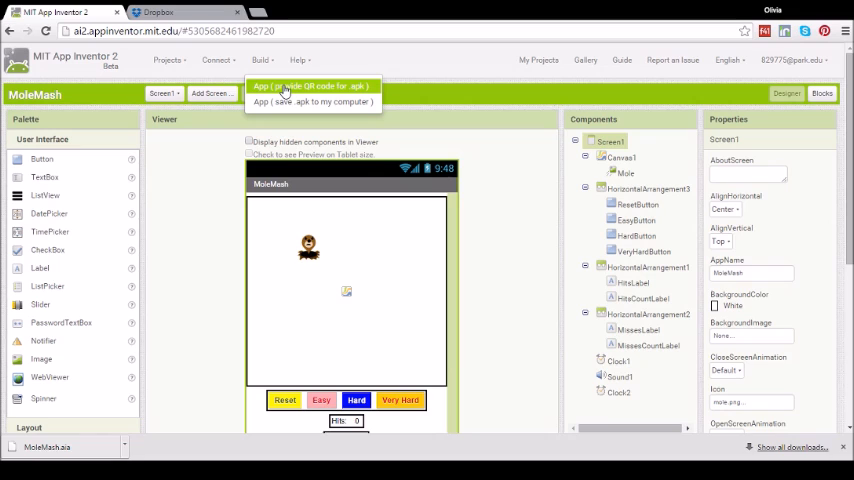
{"action": "mouse_move", "coordinate": [564, 160]}
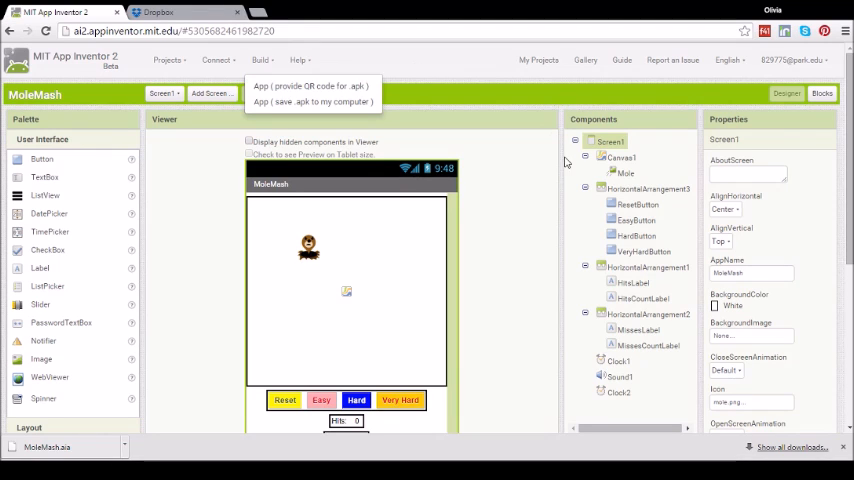
{"action": "left_click", "coordinate": [532, 206]}
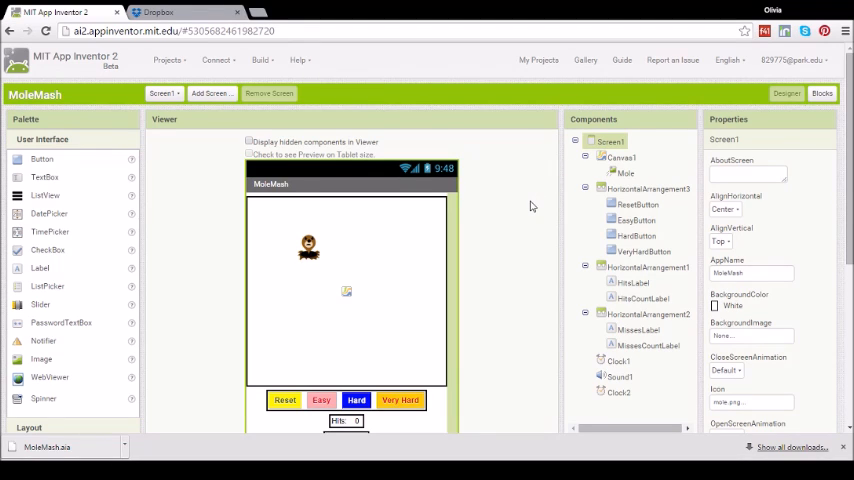